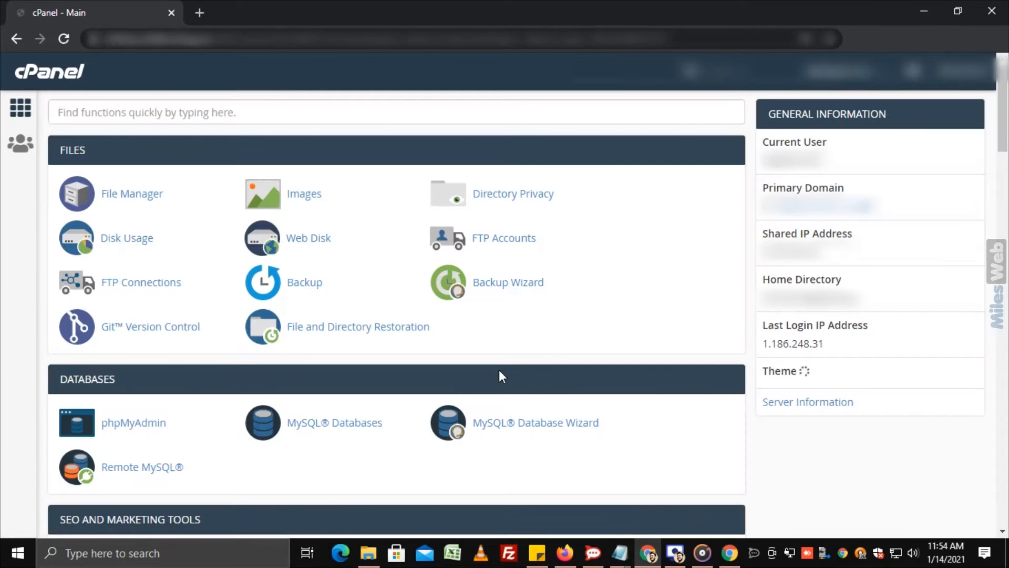
Step: Go to the Spam Filters page from the Email section of the cPanel home
scroll("down", 3)
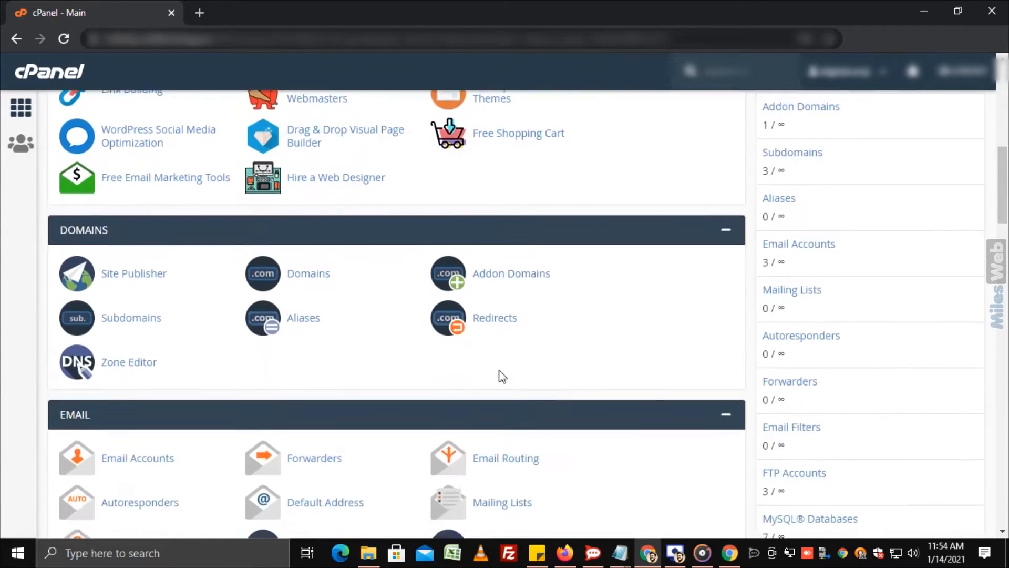
scroll("down", 3)
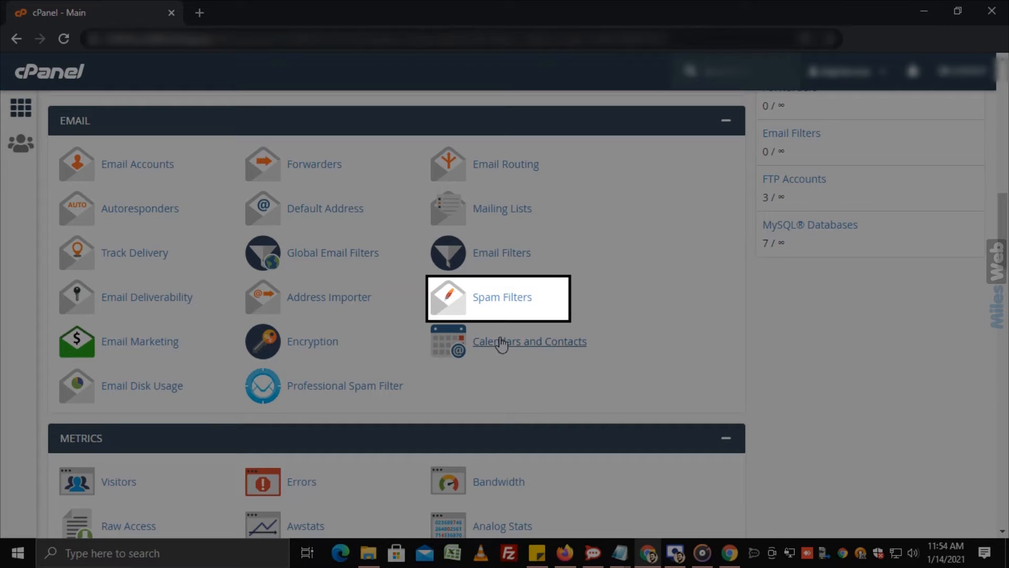
left_click(502, 296)
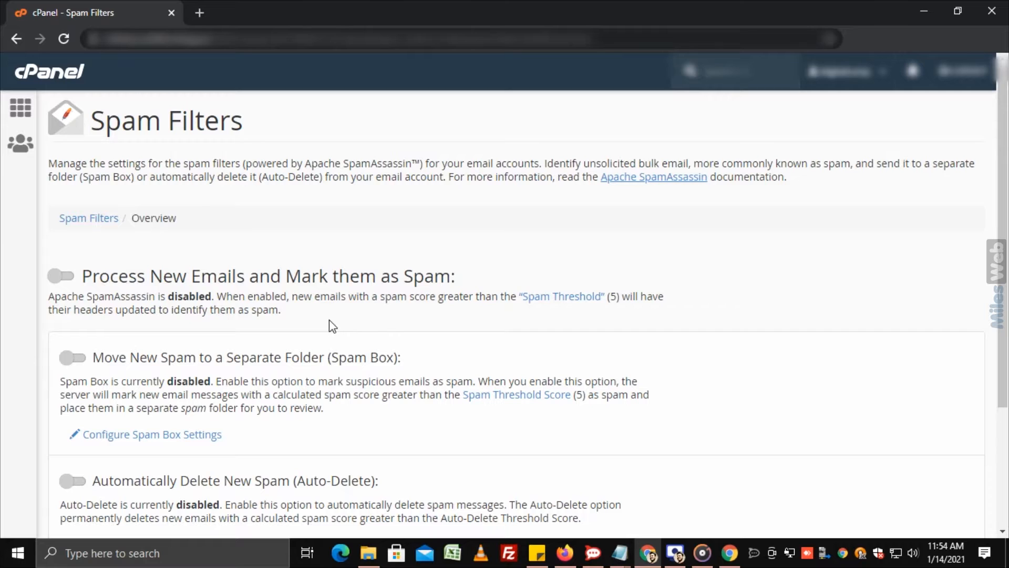
Step: Enable 'Process New Emails and Mark them as Spam' and 'Move New Spam to a Separate Folder'
left_click(61, 275)
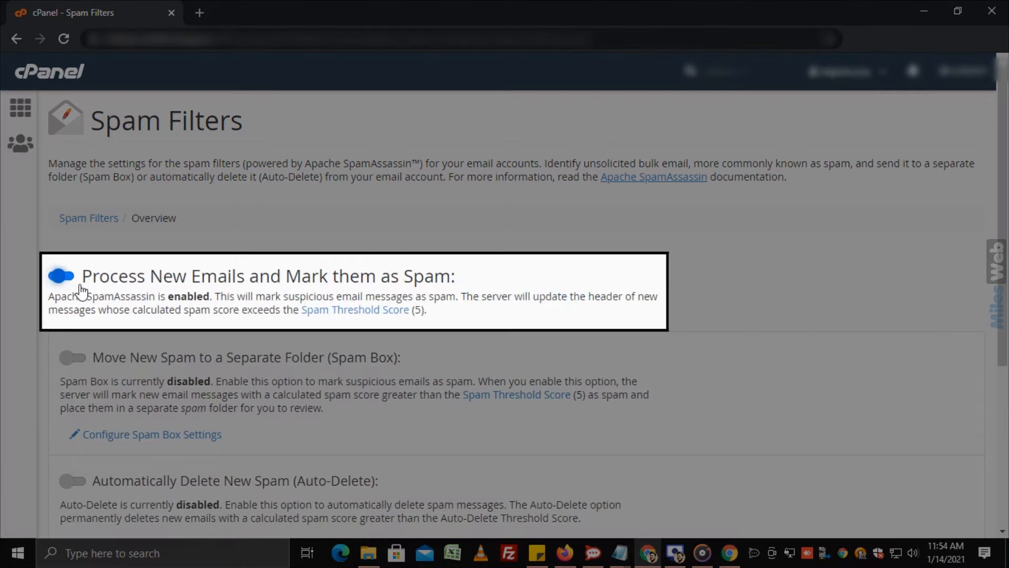
left_click(62, 276)
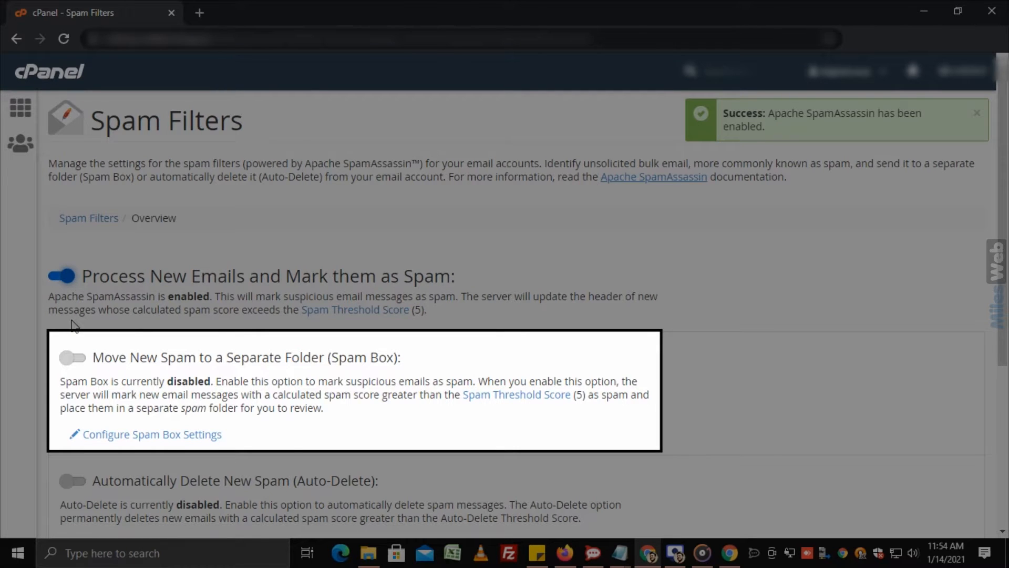
left_click(72, 357)
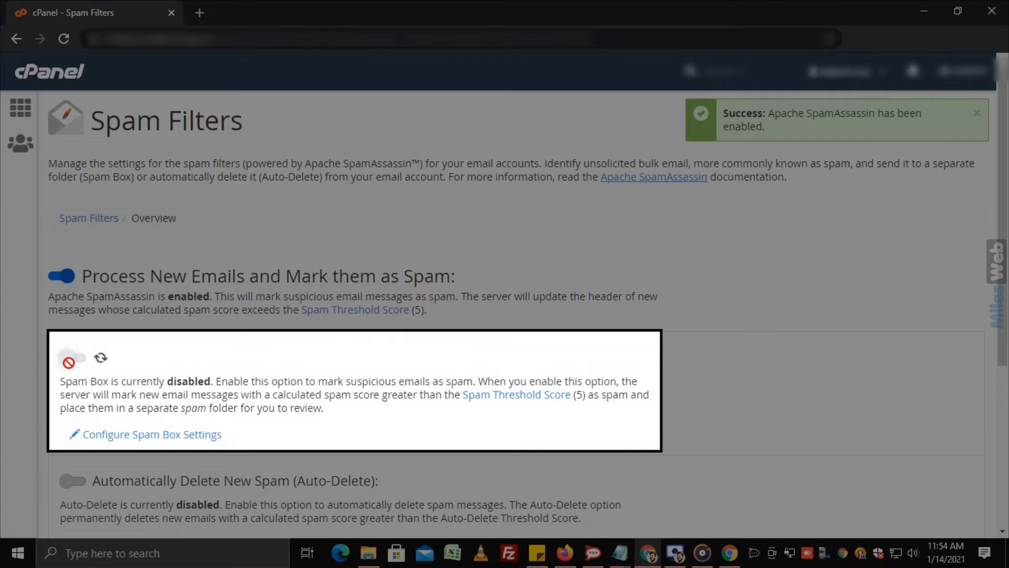
left_click(72, 358)
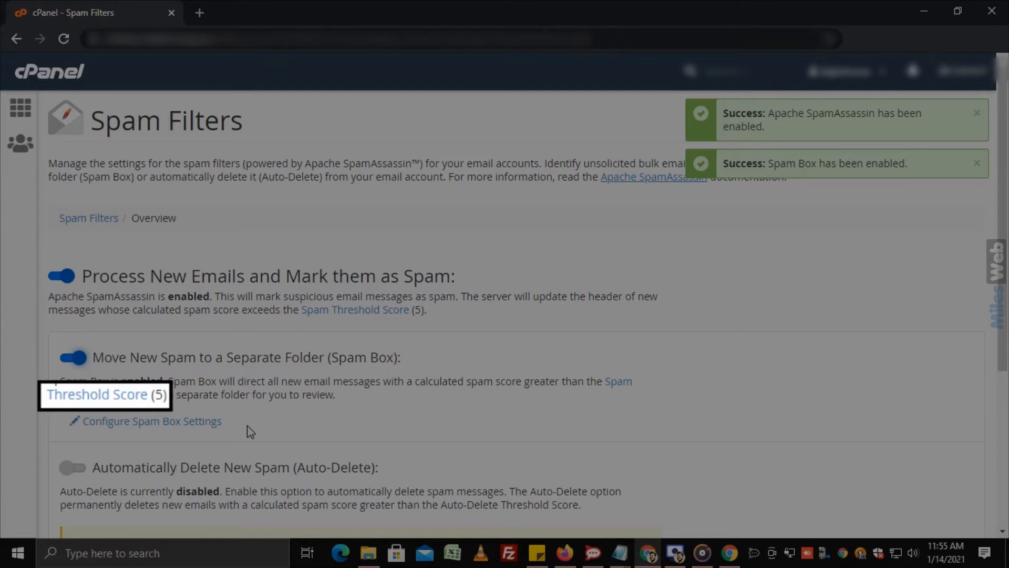
mouse_move(138, 404)
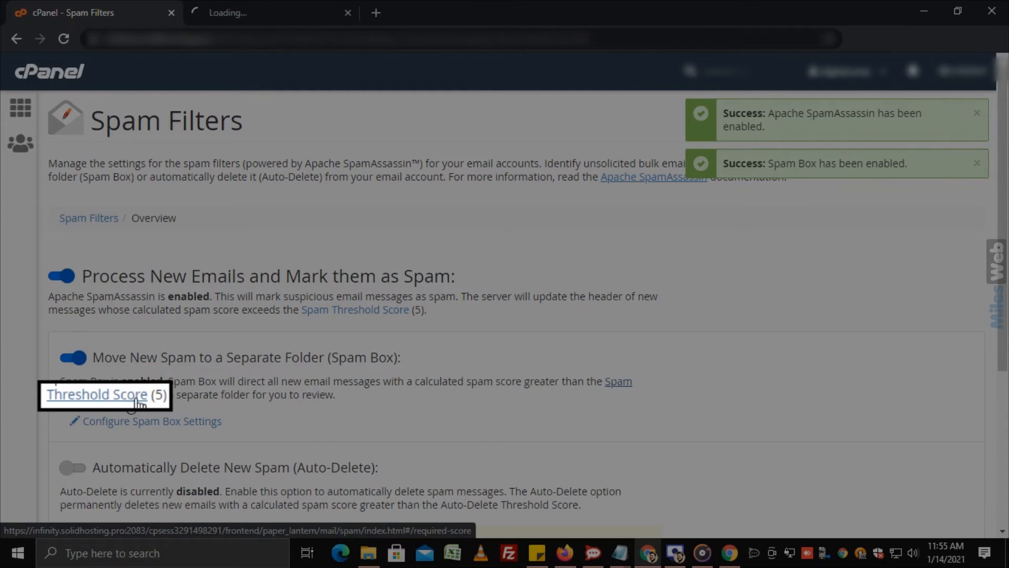
left_click(97, 394)
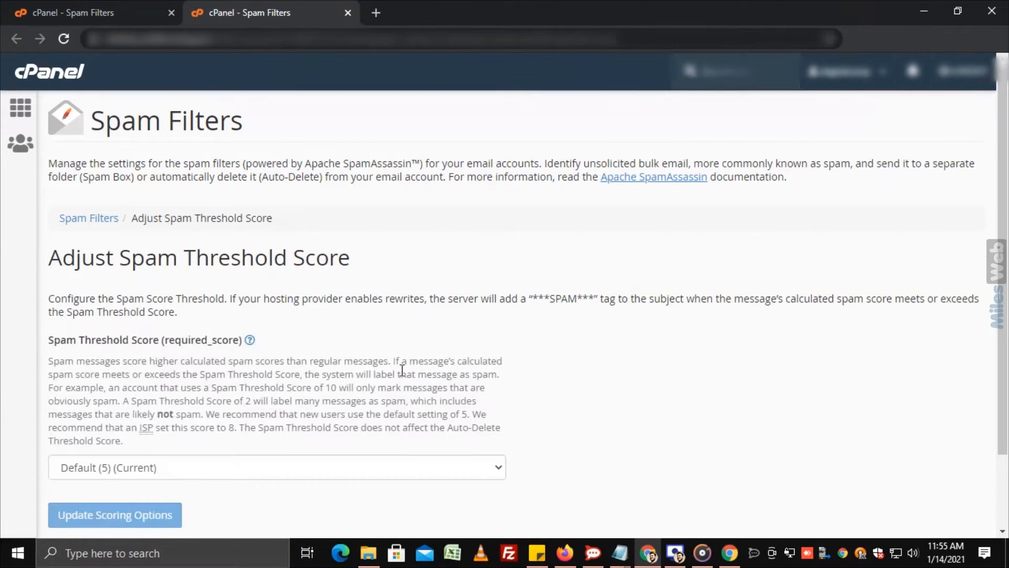
left_click(276, 467)
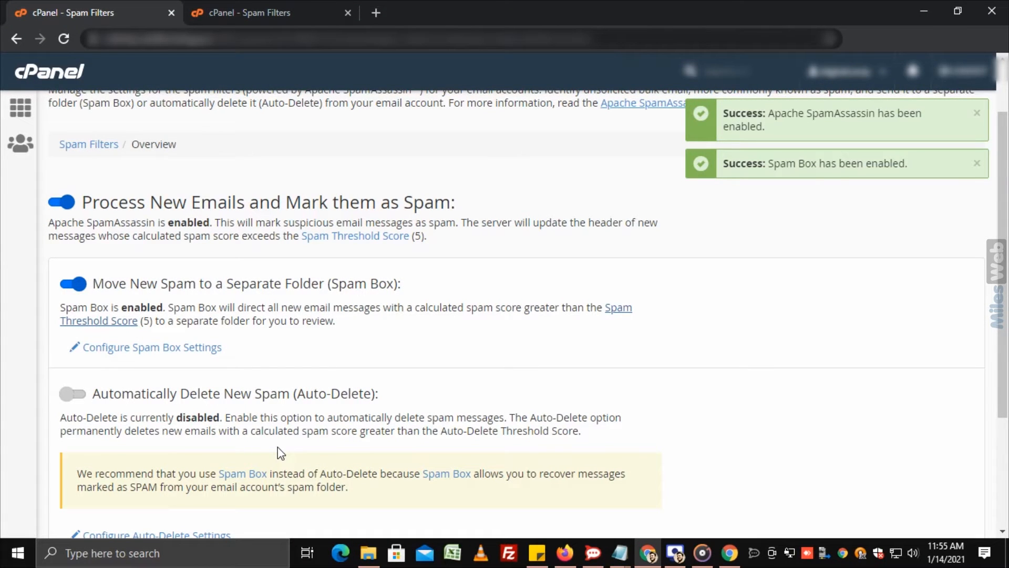
Step: Expand Show Additional Configurations to reveal the whitelist and blacklist sections
scroll("down", 3)
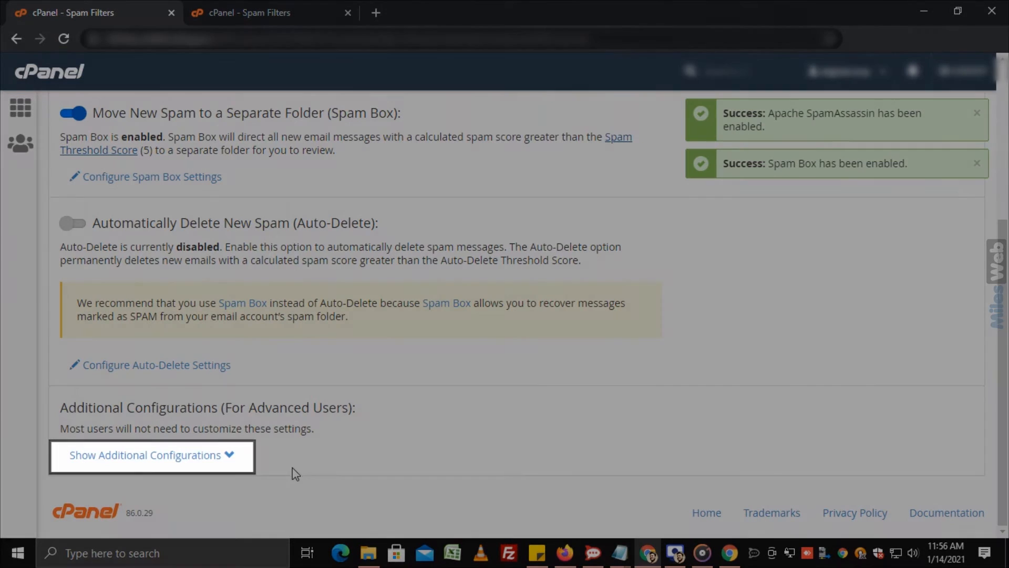
left_click(149, 455)
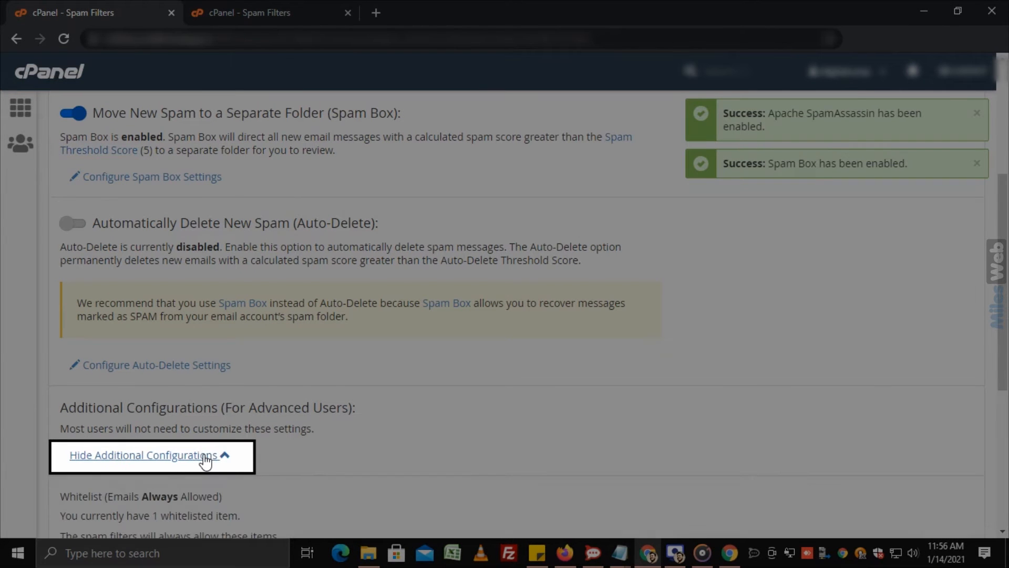
scroll("down", 3)
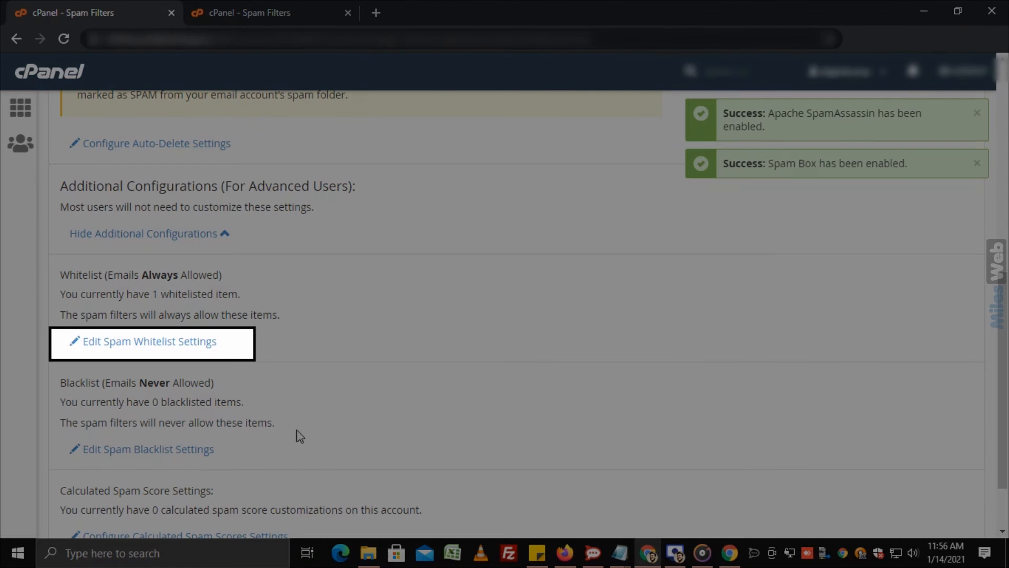
Step: Add a 'whitelist_from' item with the sender address at idigitalcamp.com and update the whitelist
left_click(145, 340)
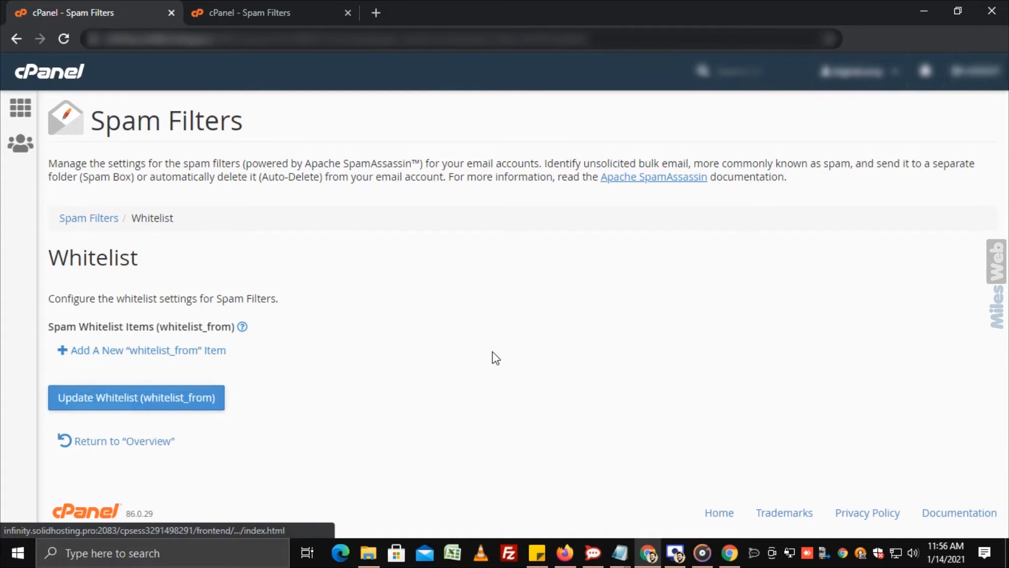
mouse_move(181, 360)
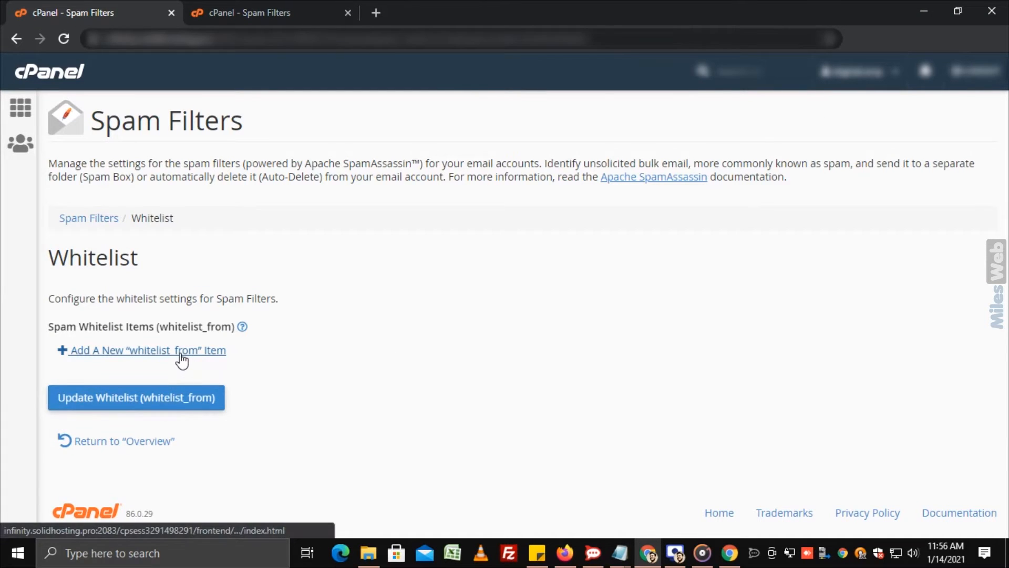
left_click(145, 350)
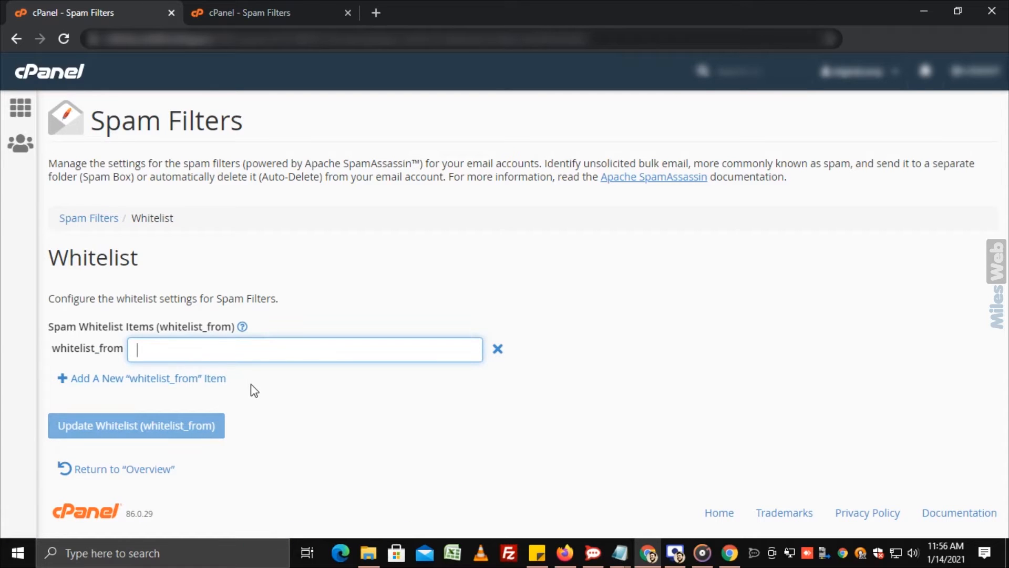
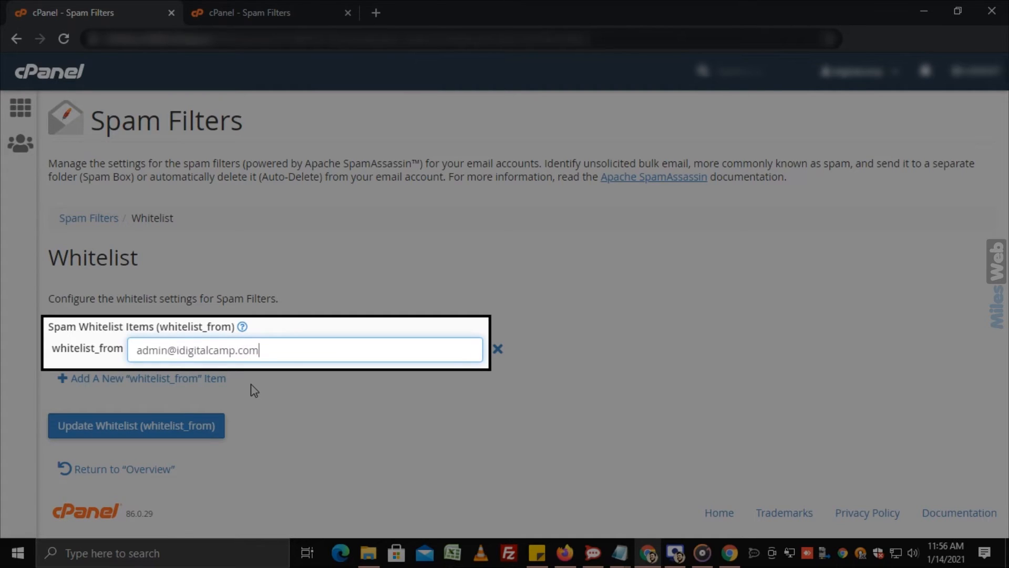
mouse_move(259, 382)
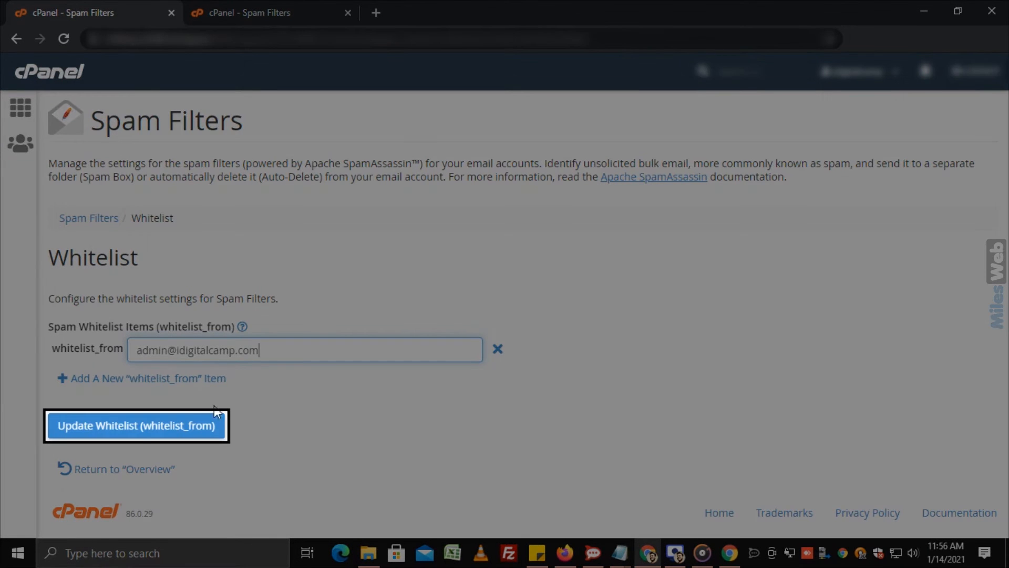
left_click(135, 424)
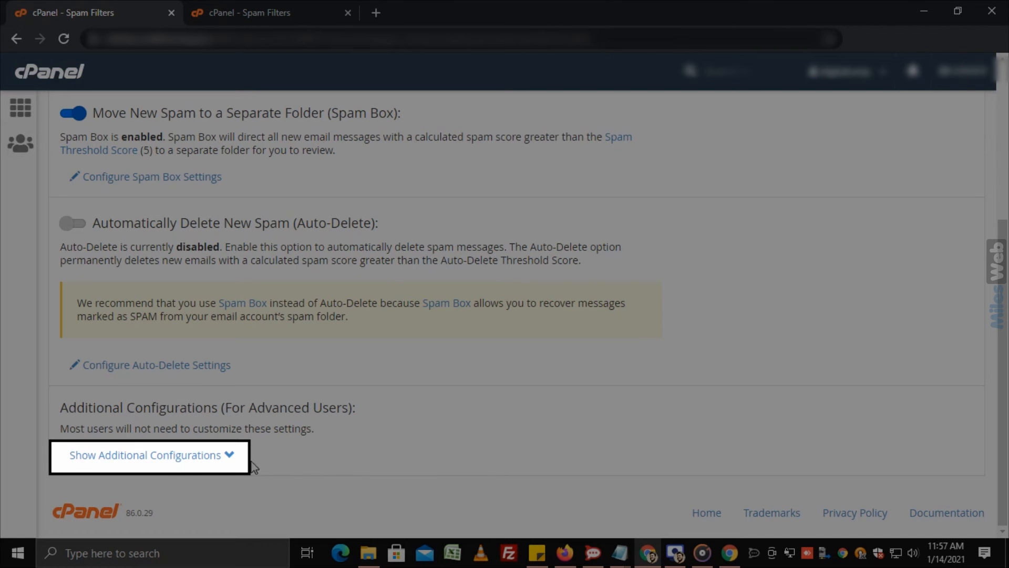
Step: Expand the additional configurations again and scroll to the Blacklist section
left_click(149, 455)
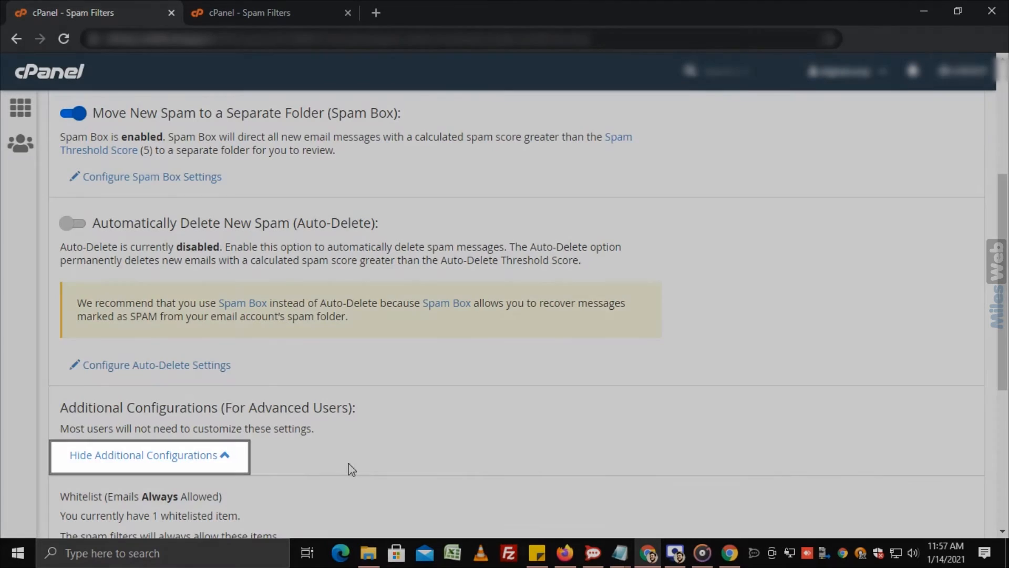
scroll("down", 3)
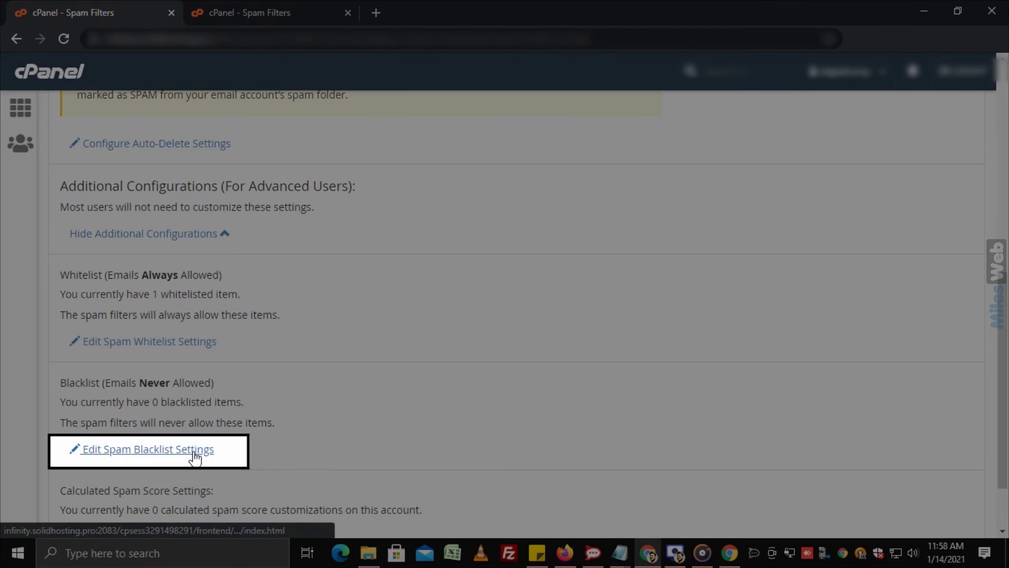
Step: Add a 'blacklist_from' item with the info@...com sender address and update the blacklist
left_click(148, 449)
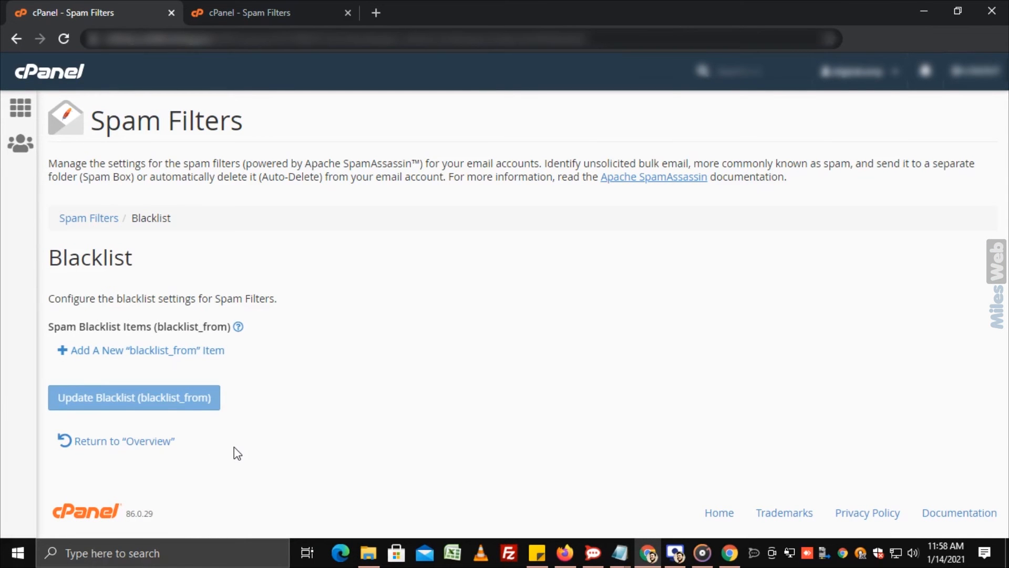
mouse_move(185, 359)
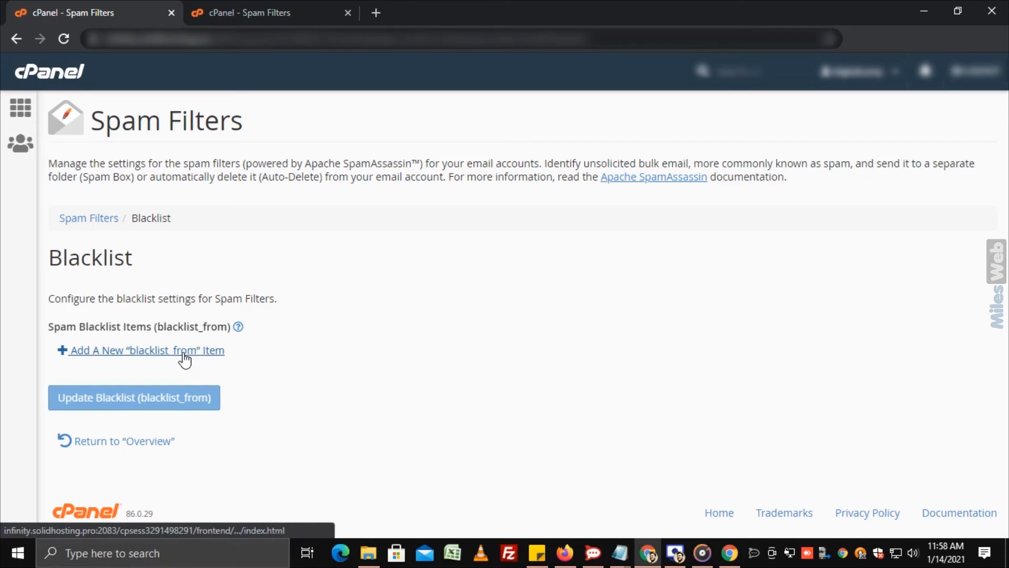
left_click(145, 350)
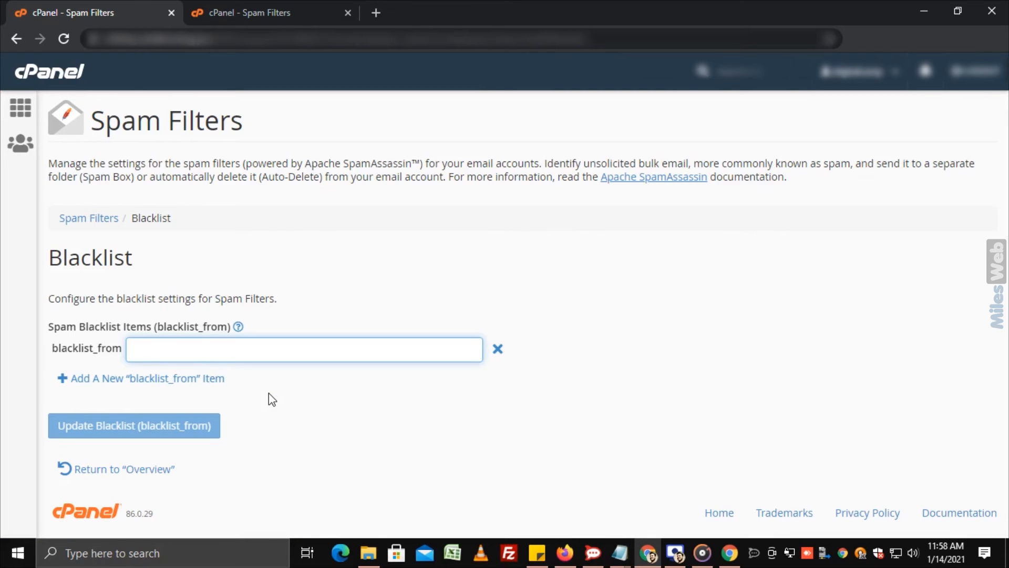
left_click(303, 349)
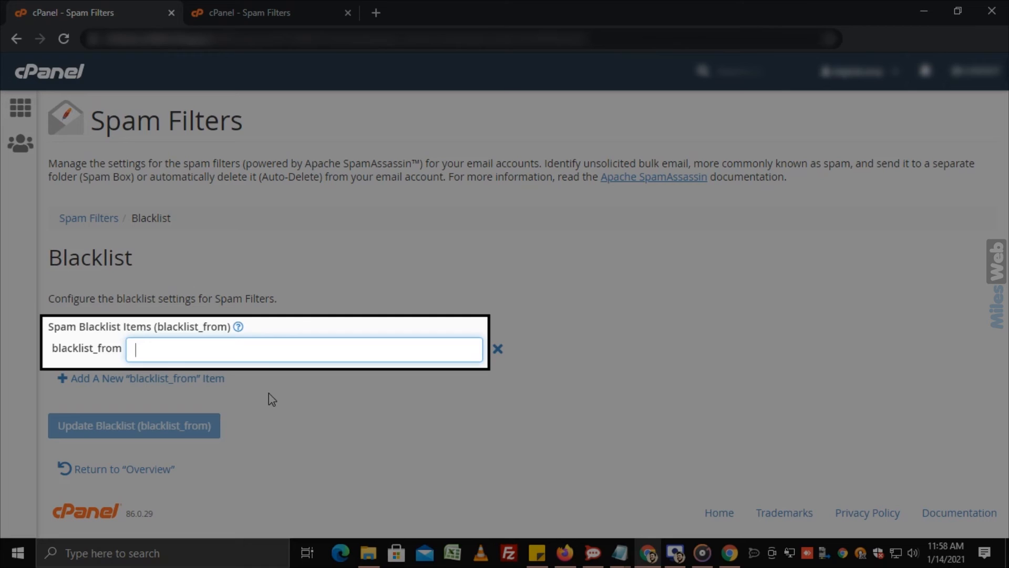
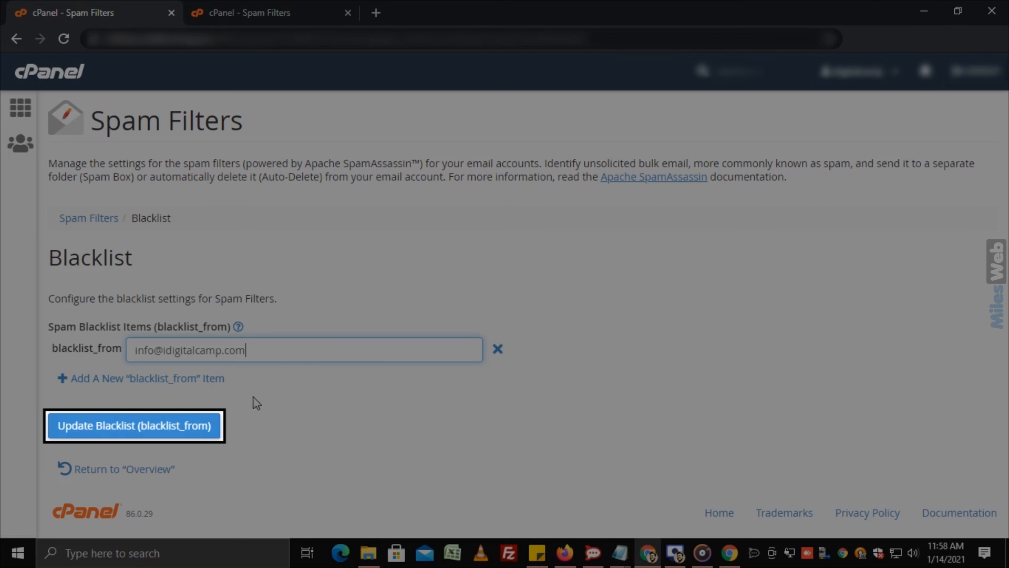
left_click(135, 425)
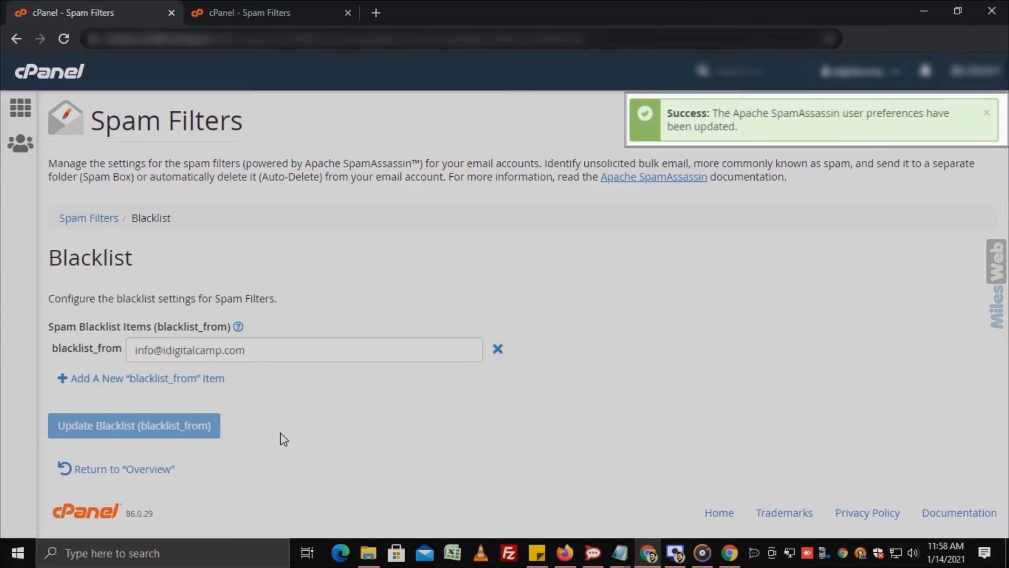